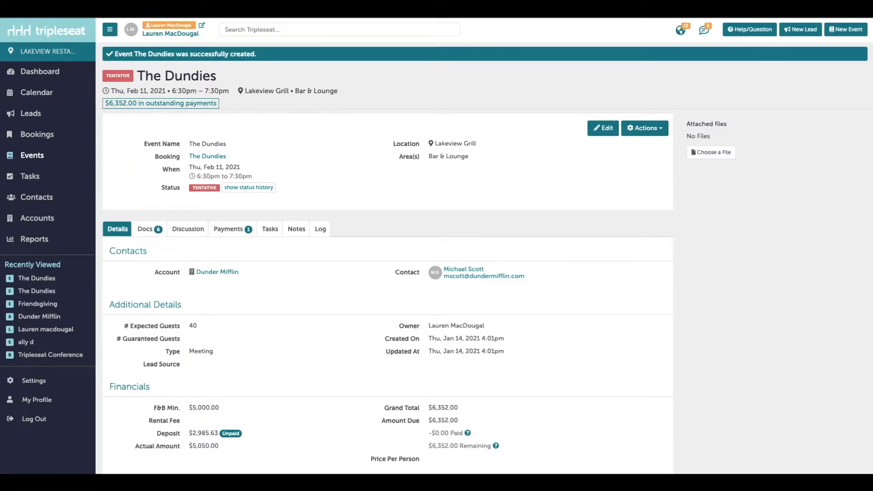
# Step: Start a guest comment on The Dundies' Guest General Discussion, beginning 'Hey Mike'
pyautogui.click(187, 229)
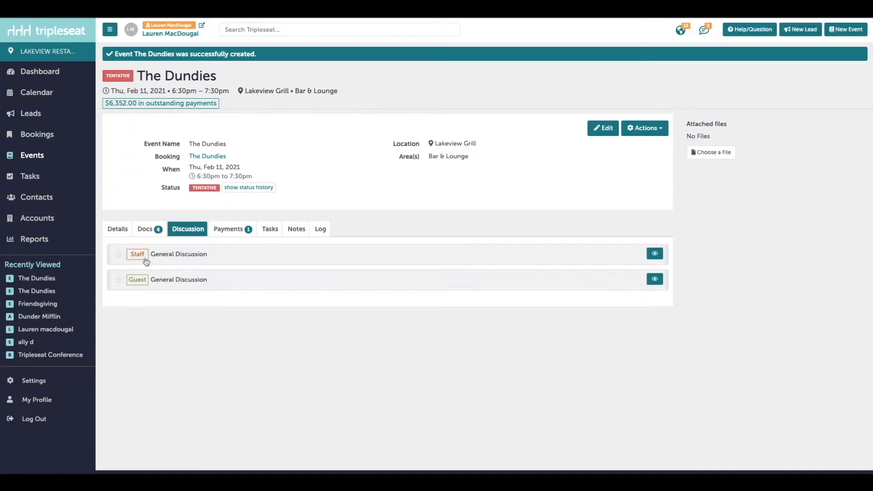
pyautogui.moveTo(179, 321)
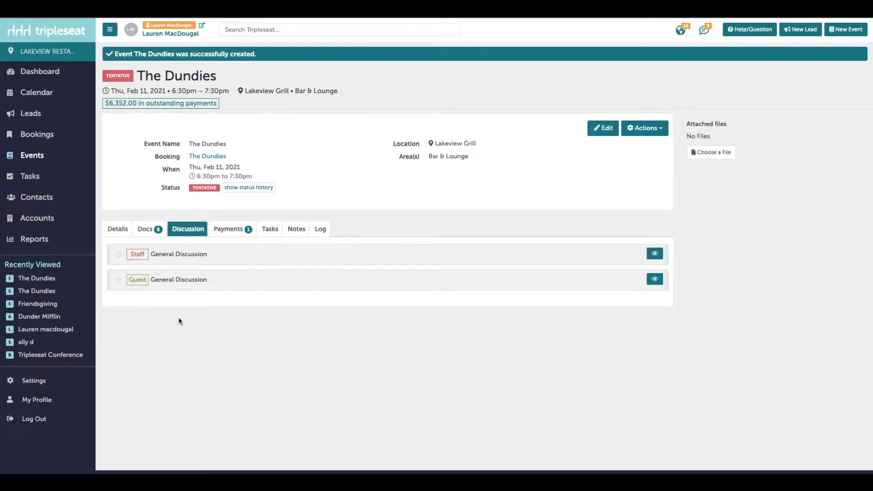
pyautogui.click(178, 279)
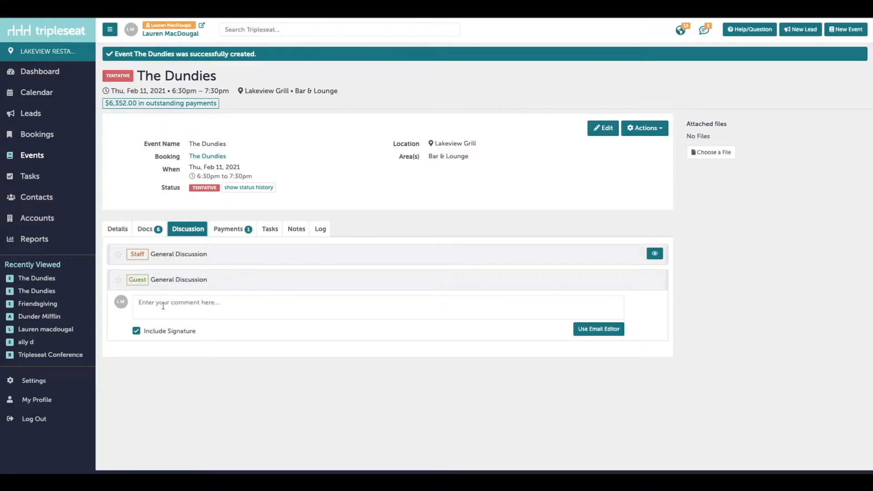
pyautogui.write('Hey')
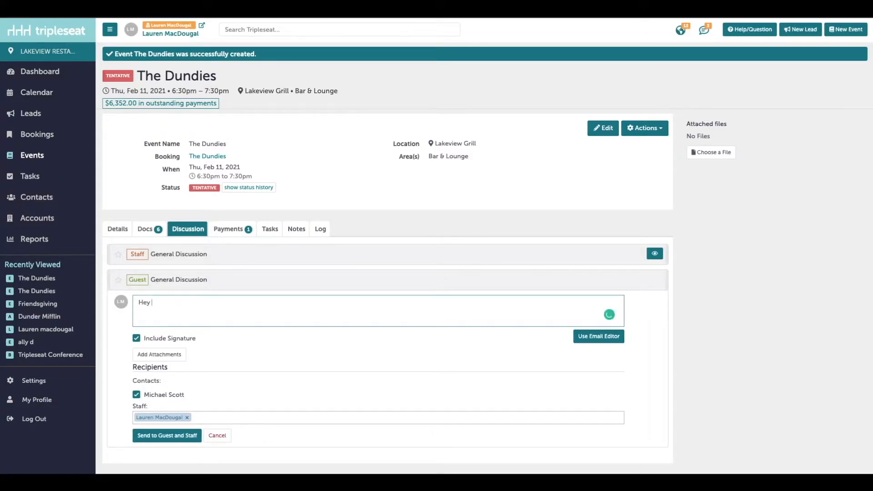
pyautogui.write('Mike')
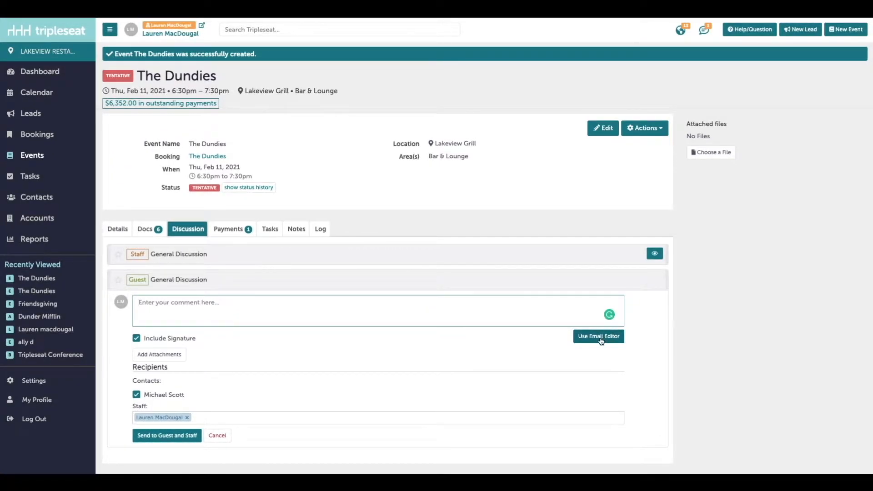
# Step: Switch to the email editor and load a General Email Template for the message to Michael
pyautogui.click(598, 337)
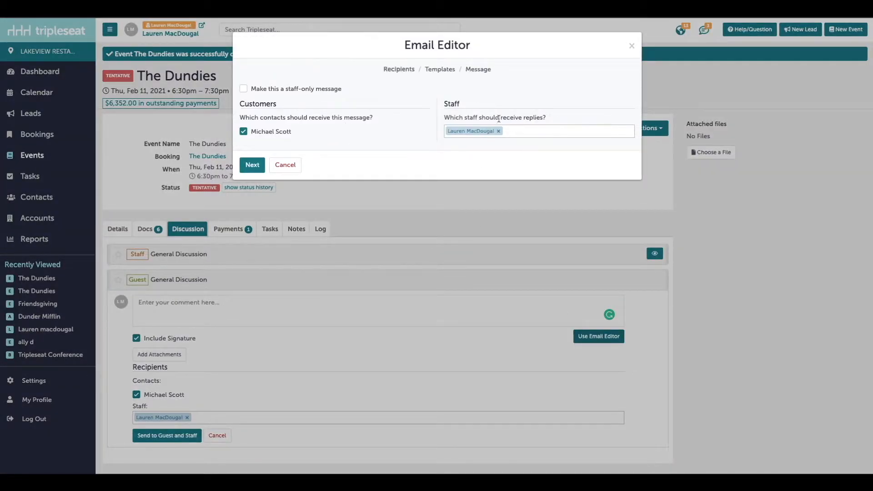
pyautogui.write('a')
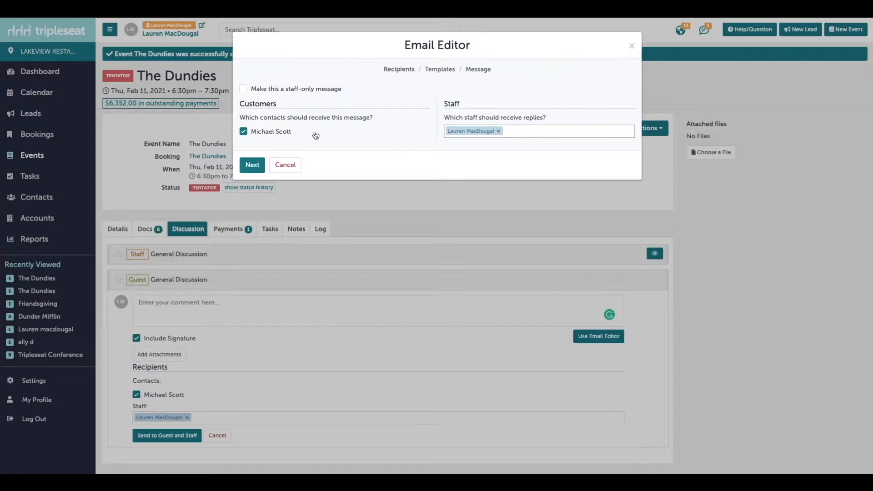
pyautogui.moveTo(315, 135)
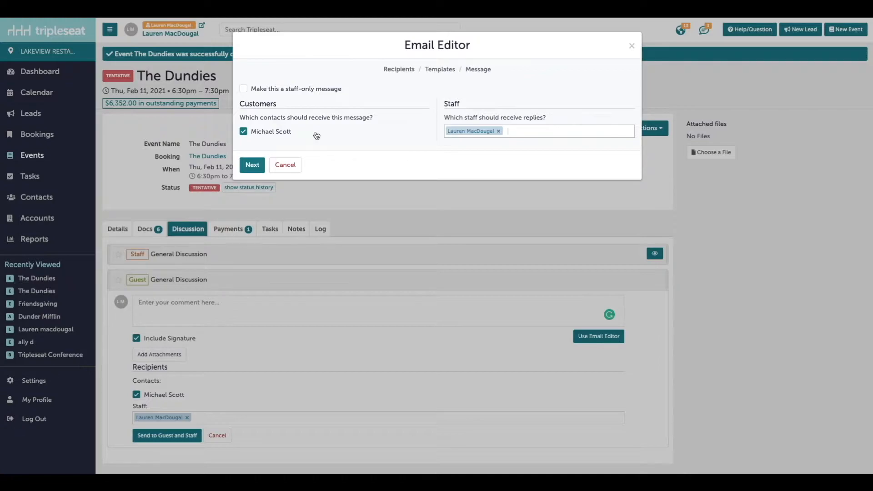
pyautogui.click(251, 164)
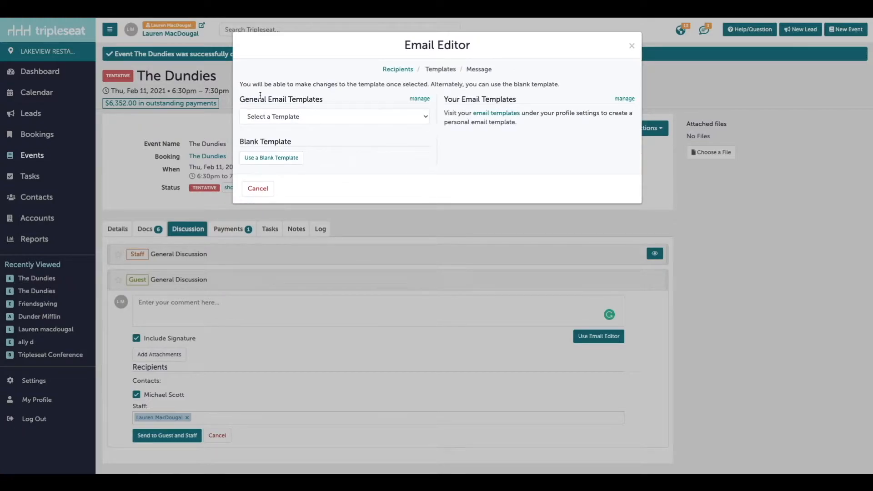
pyautogui.click(332, 116)
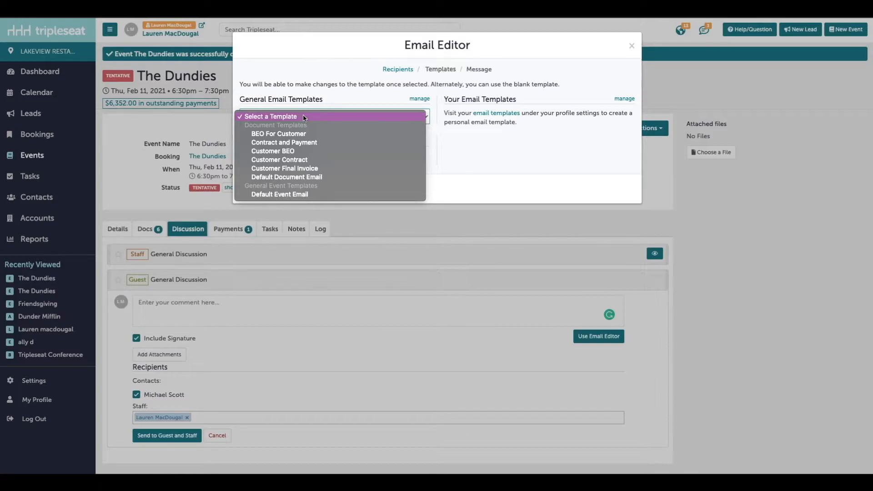
pyautogui.click(279, 195)
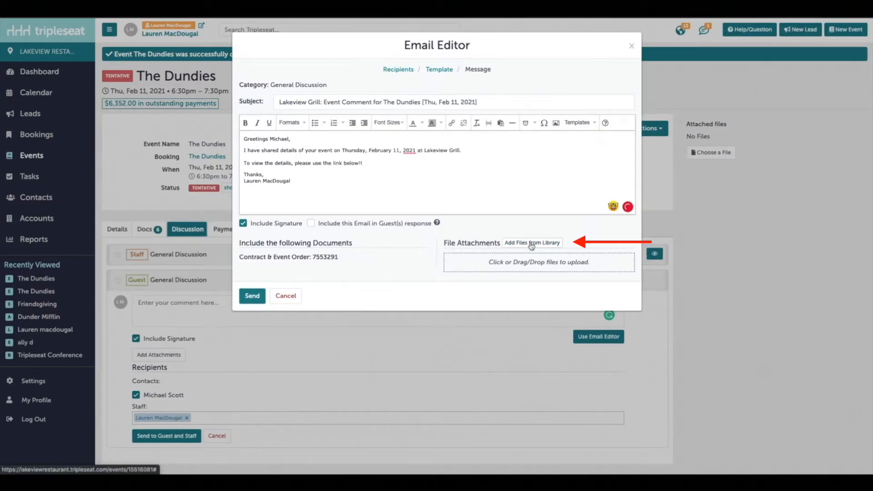
# Step: Attach the first screenshot from the General library folder and send the email to the guest
pyautogui.click(531, 242)
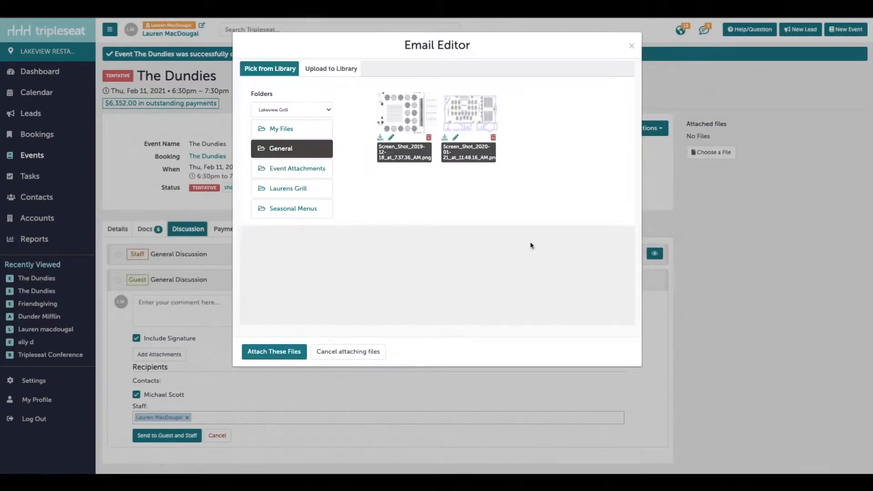
pyautogui.click(403, 113)
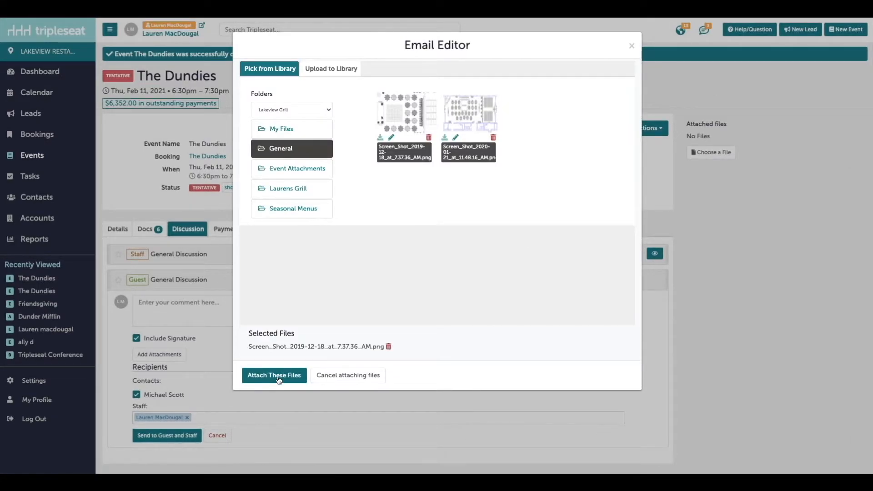
pyautogui.click(274, 375)
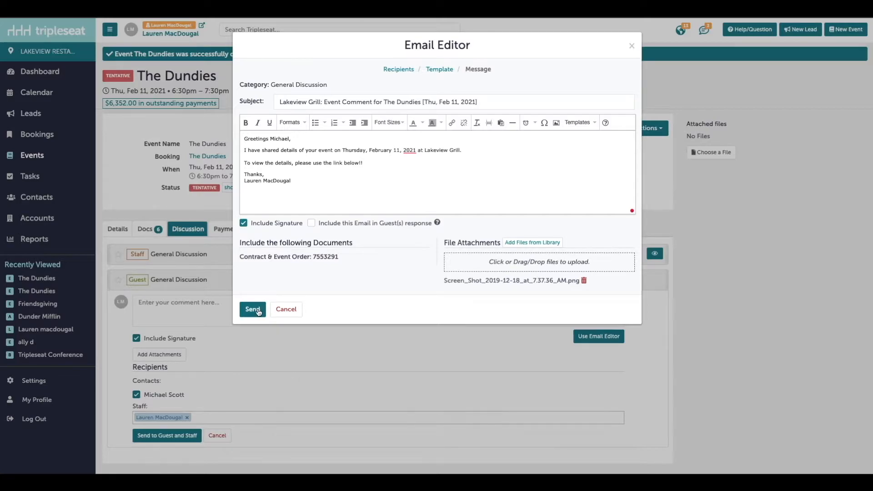
pyautogui.click(252, 309)
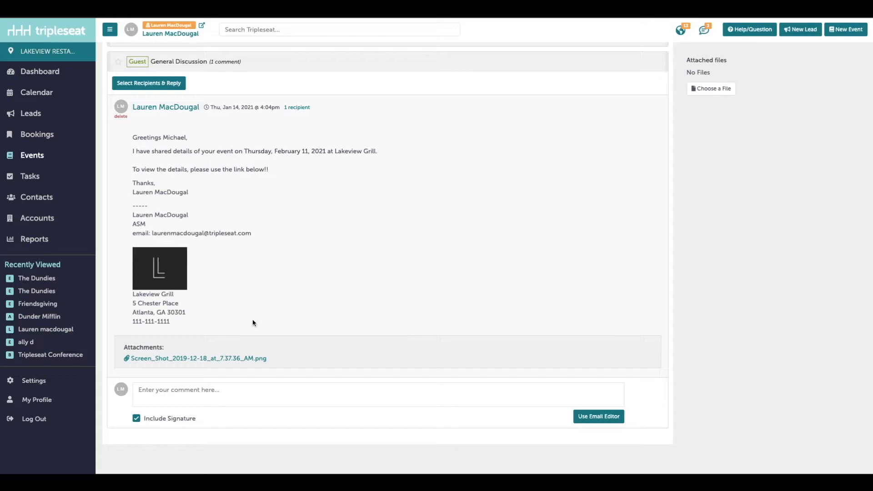
pyautogui.moveTo(137, 222)
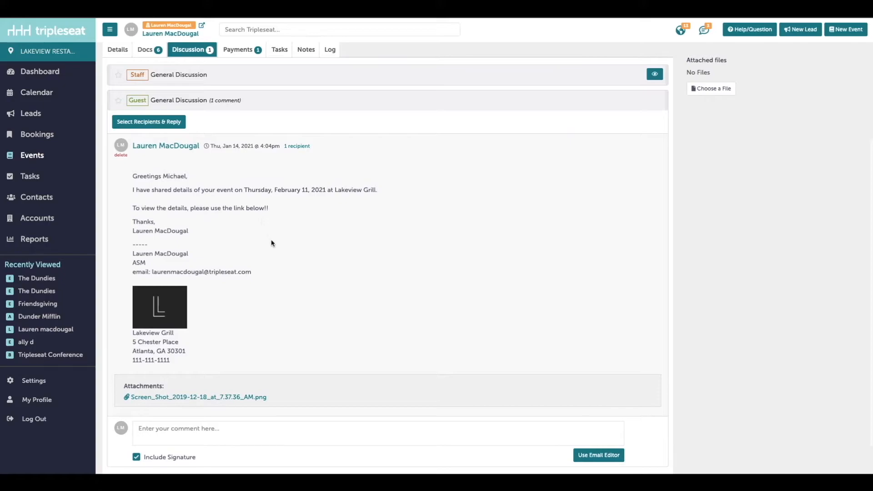
pyautogui.moveTo(311, 296)
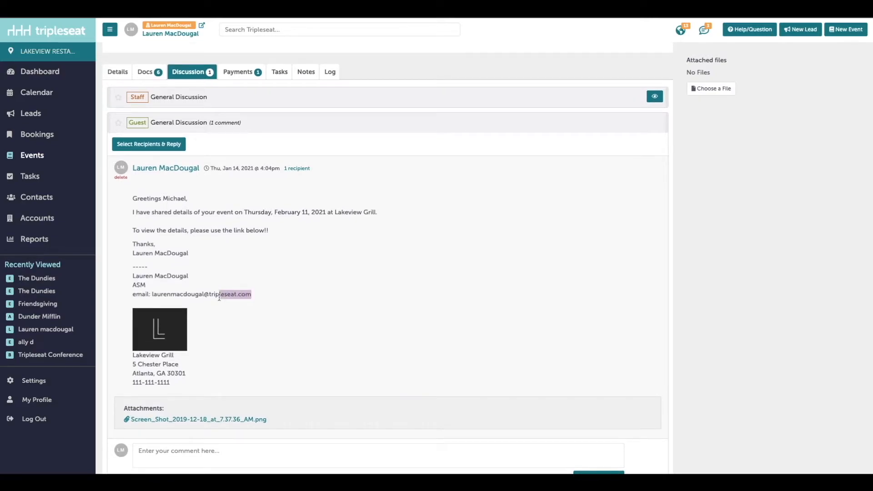
# Step: Review the sent email's signature address, then expand the Staff General Discussion thread
pyautogui.doubleClick(192, 293)
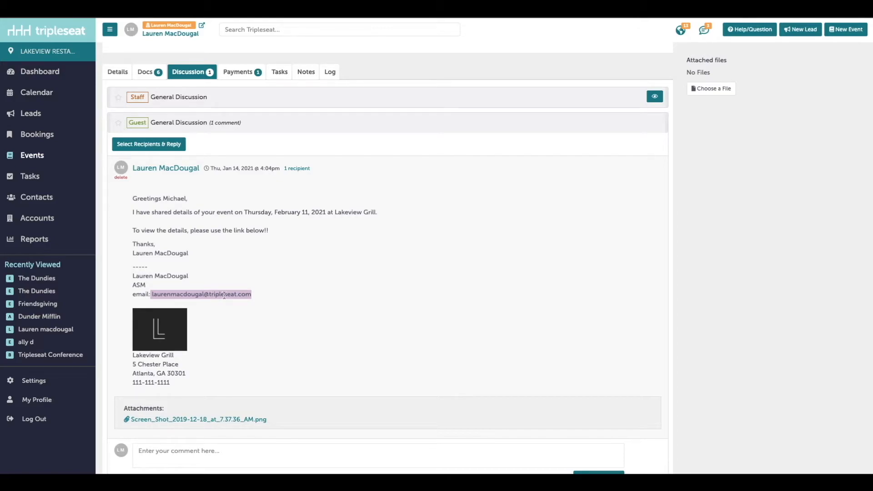
pyautogui.click(278, 294)
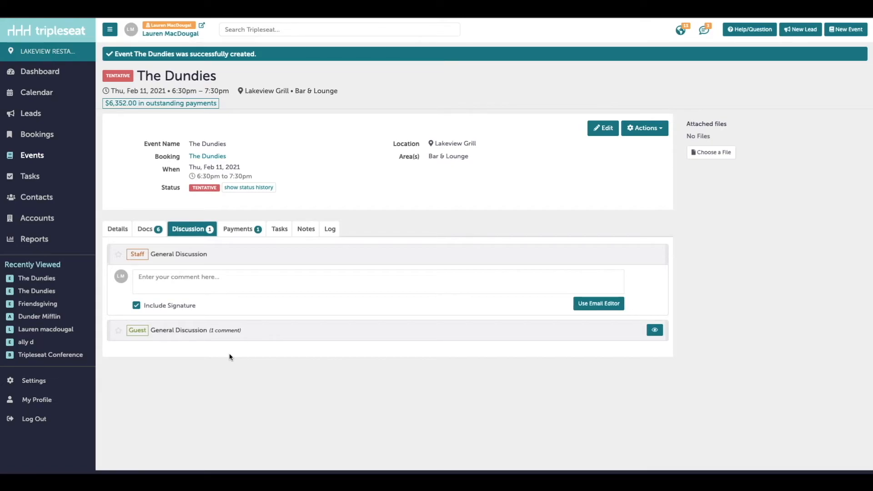
# Step: Post 'Check out the BEO on this event!' to the Front of House group as a staff comment
pyautogui.click(378, 281)
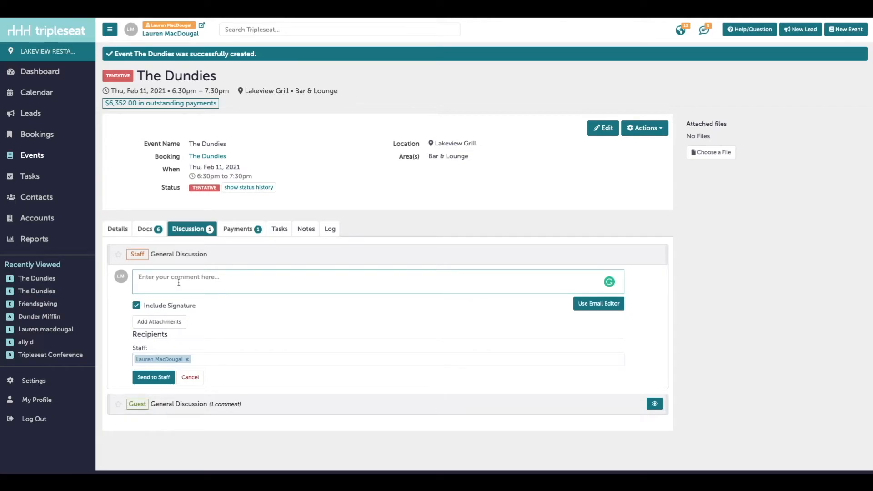
pyautogui.write('C')
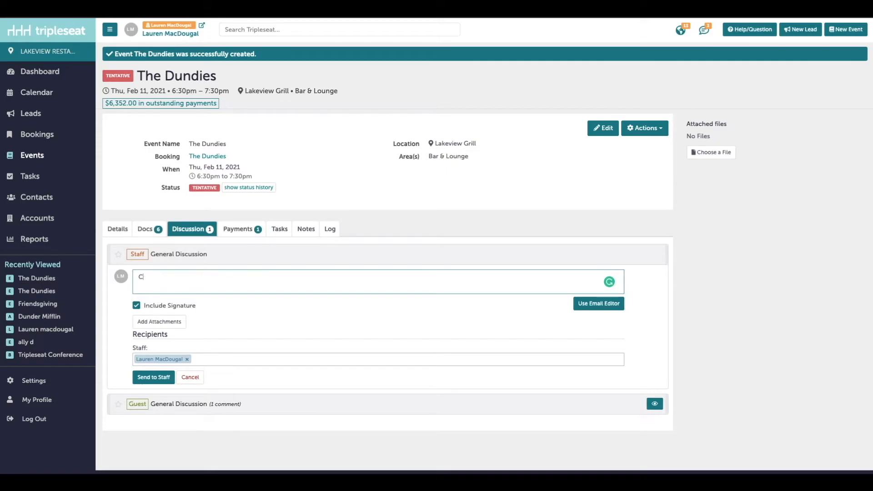
pyautogui.write('Check out the BEO')
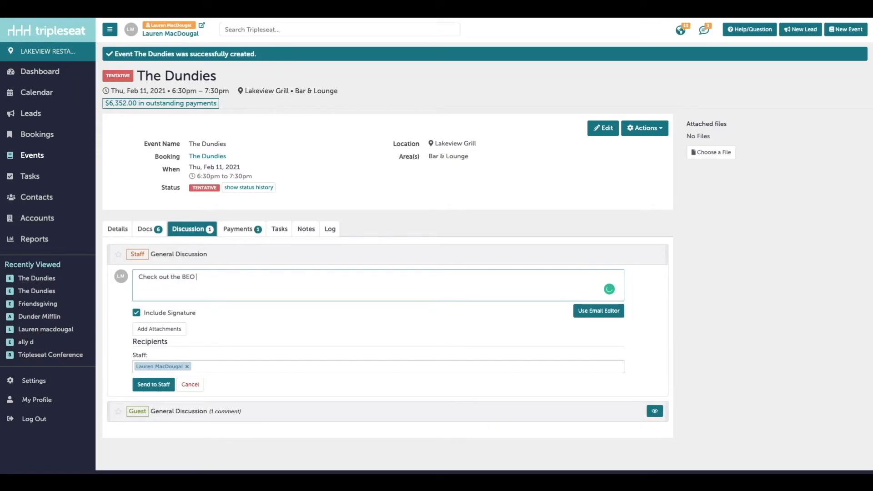
pyautogui.write('s')
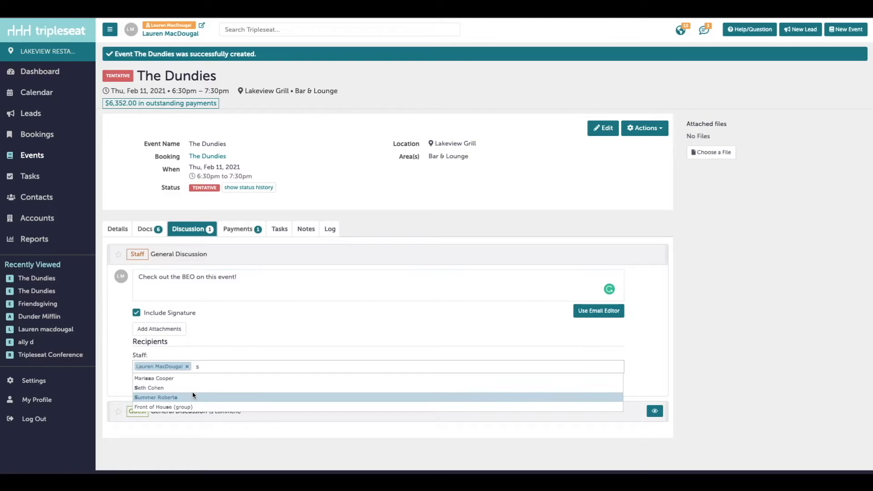
pyautogui.write('a')
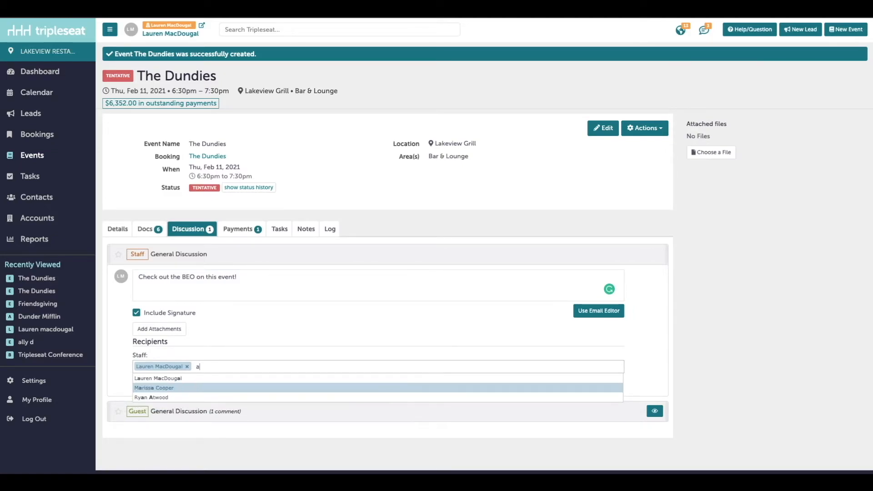
pyautogui.write('f')
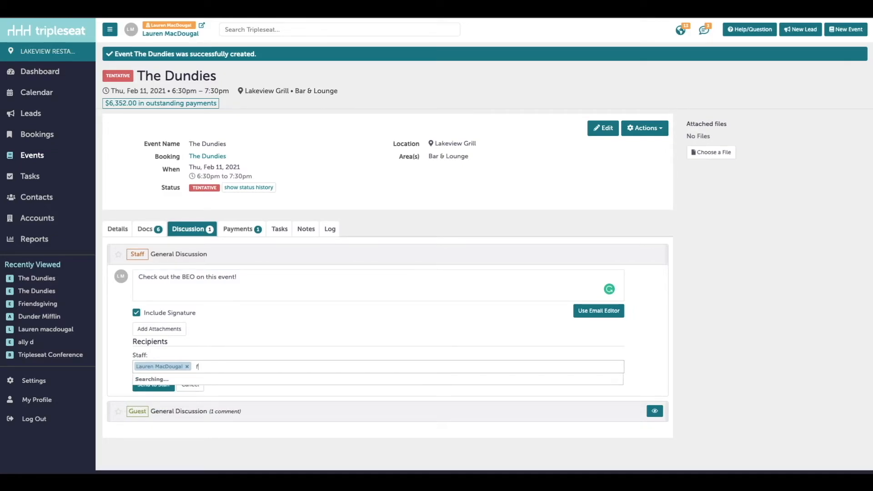
pyautogui.write('ront')
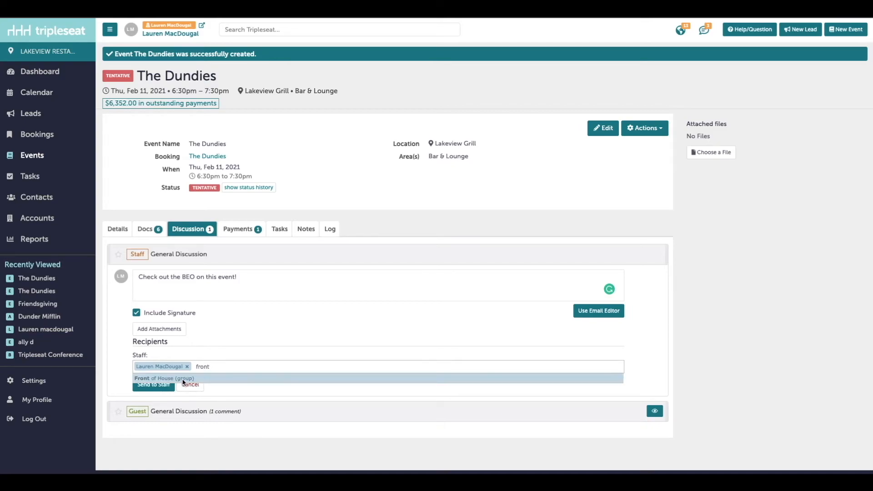
pyautogui.click(165, 379)
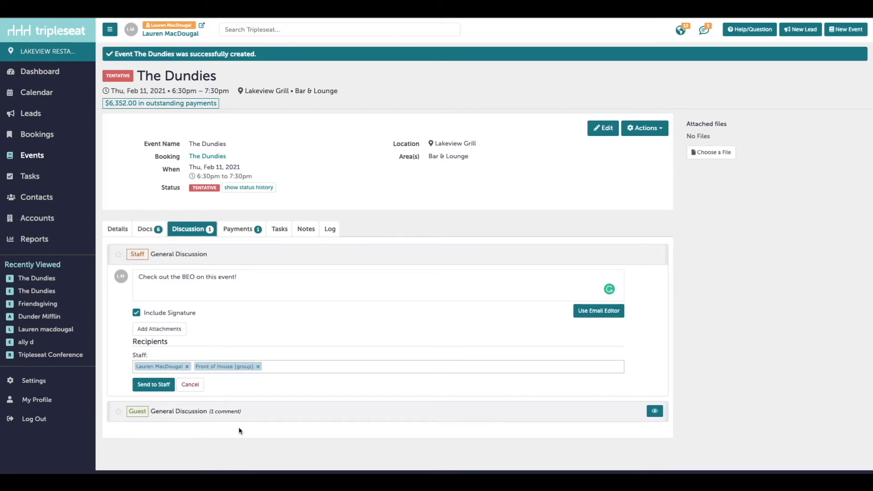
pyautogui.click(152, 383)
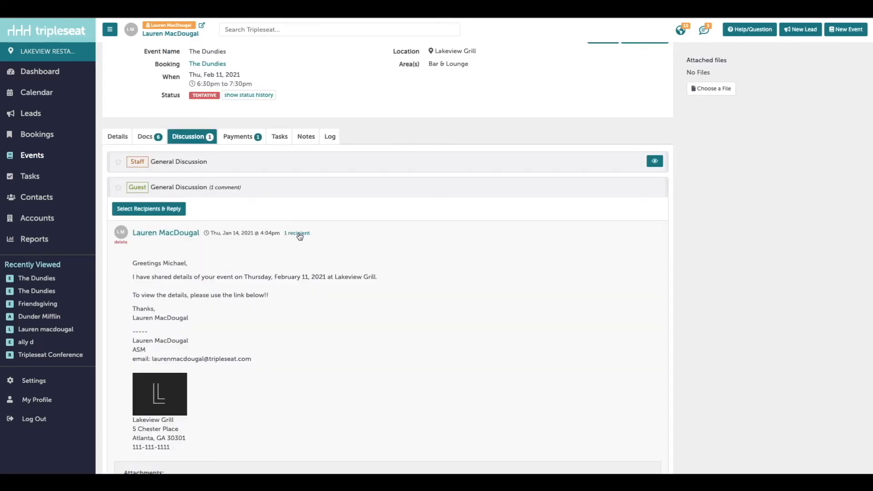
# Step: View the guest email's Message Delivery Status and Email Status Key, then close the popup
pyautogui.click(296, 233)
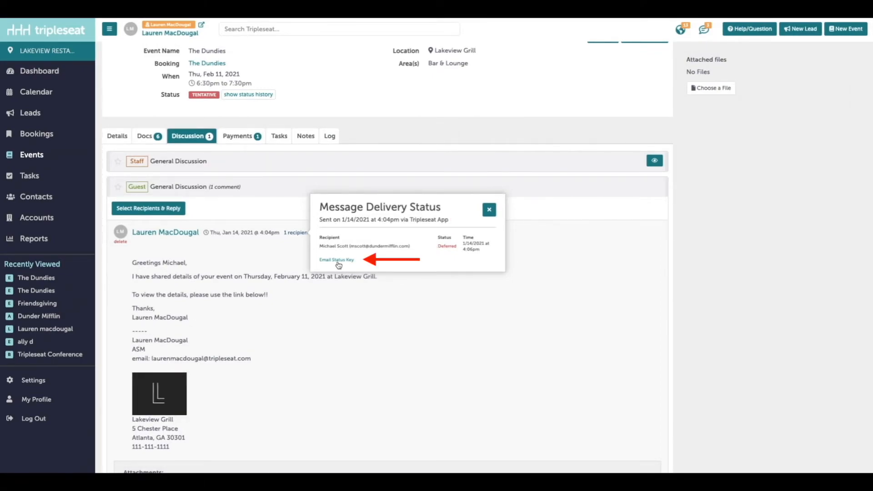
pyautogui.click(337, 259)
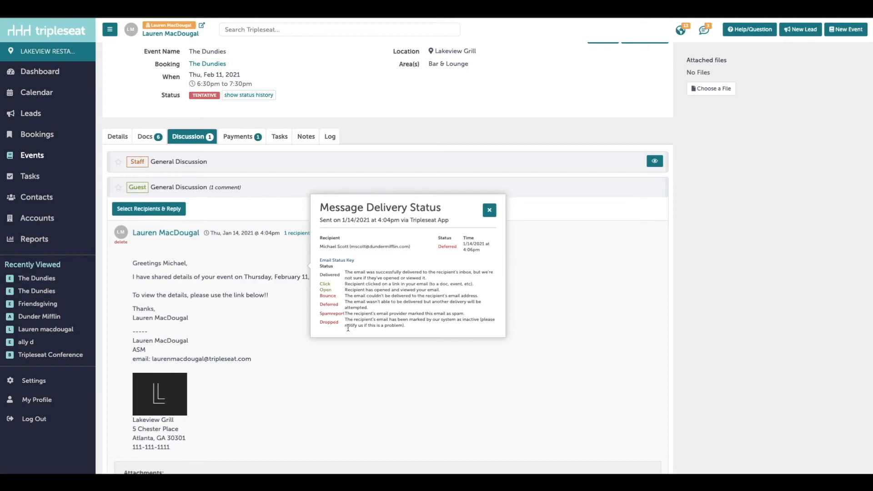
pyautogui.moveTo(347, 327)
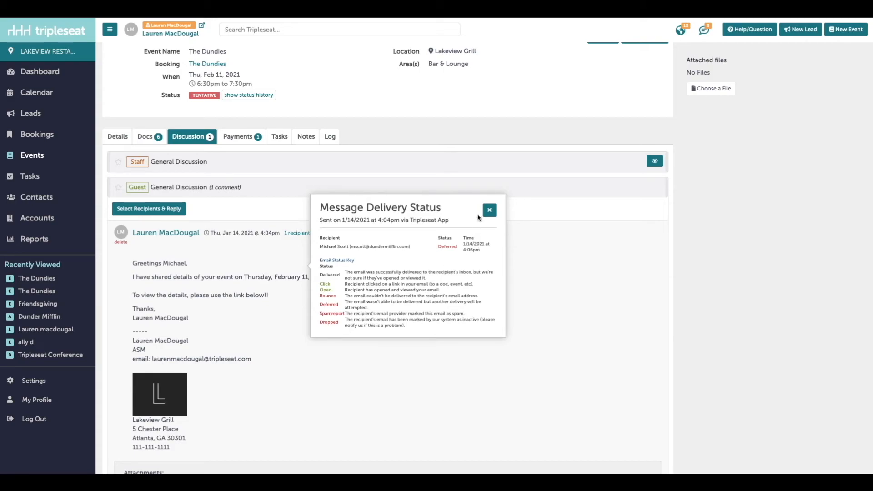
pyautogui.click(41, 70)
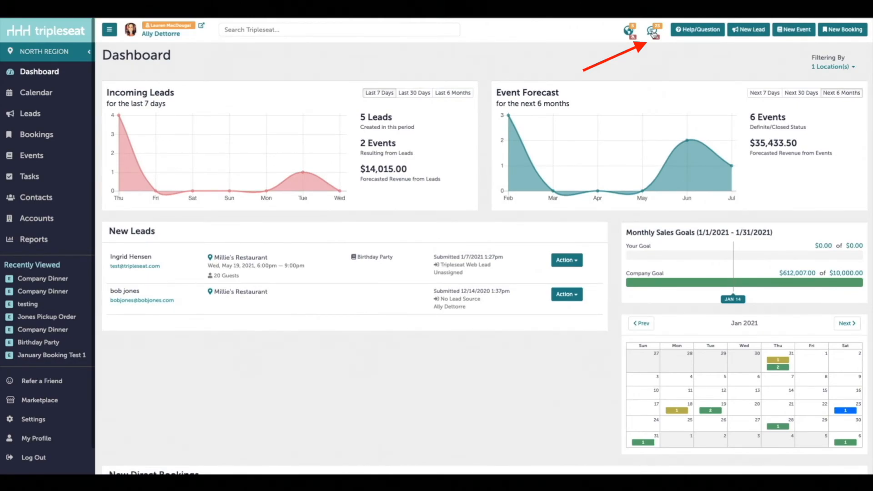
# Step: Go from the top-bar messages list to the full Discussion Center inbox
pyautogui.click(653, 29)
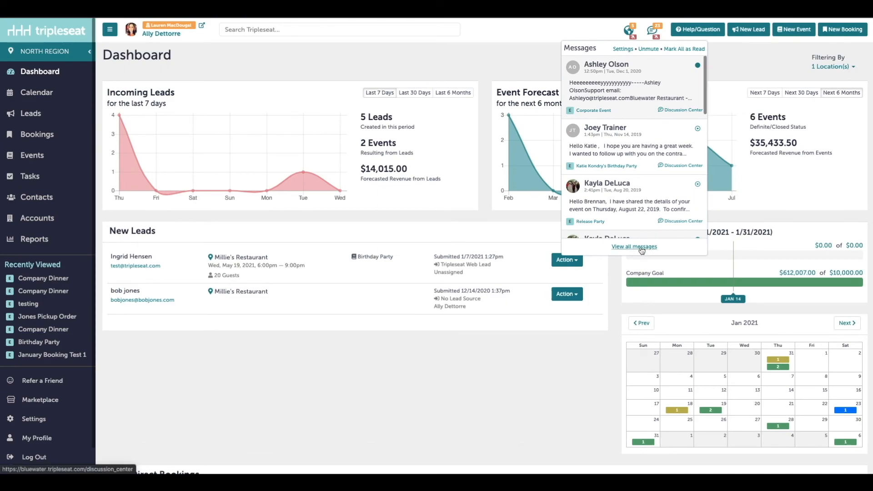
pyautogui.click(634, 246)
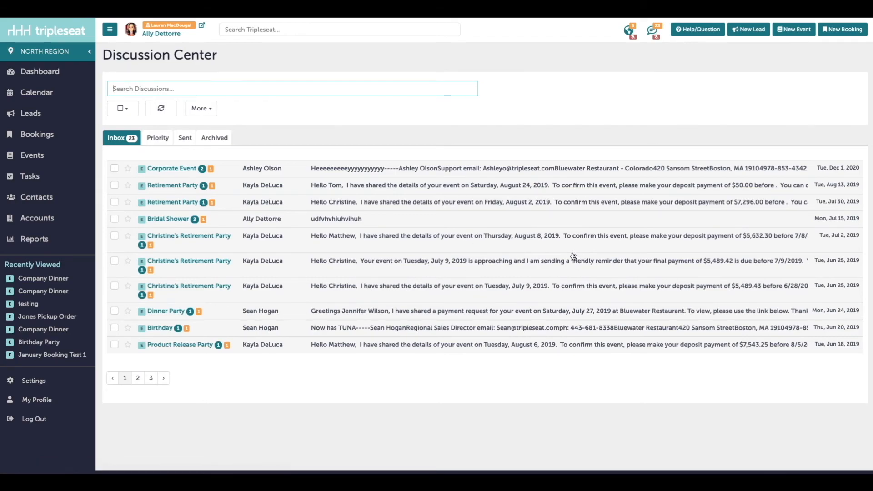
pyautogui.moveTo(501, 209)
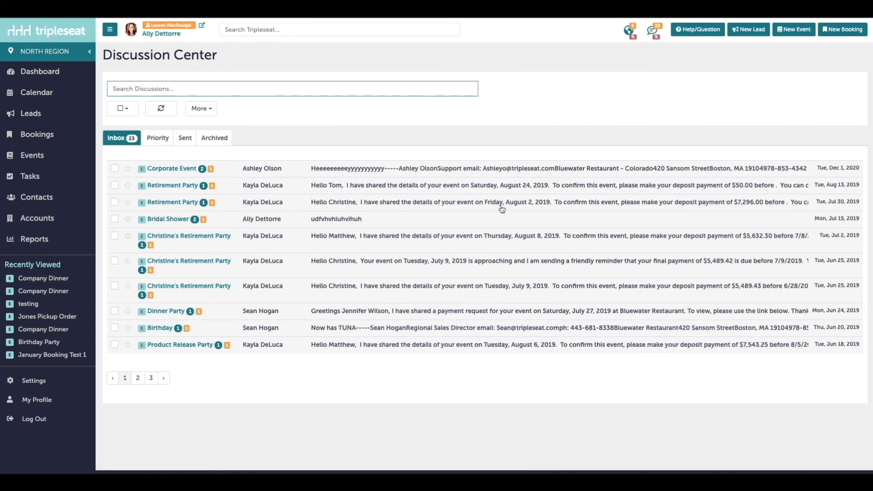
pyautogui.moveTo(500, 319)
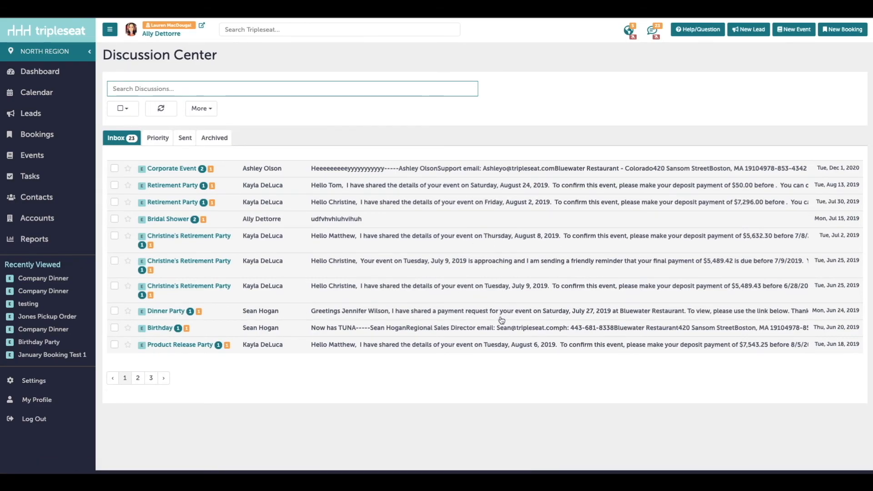
pyautogui.moveTo(286, 252)
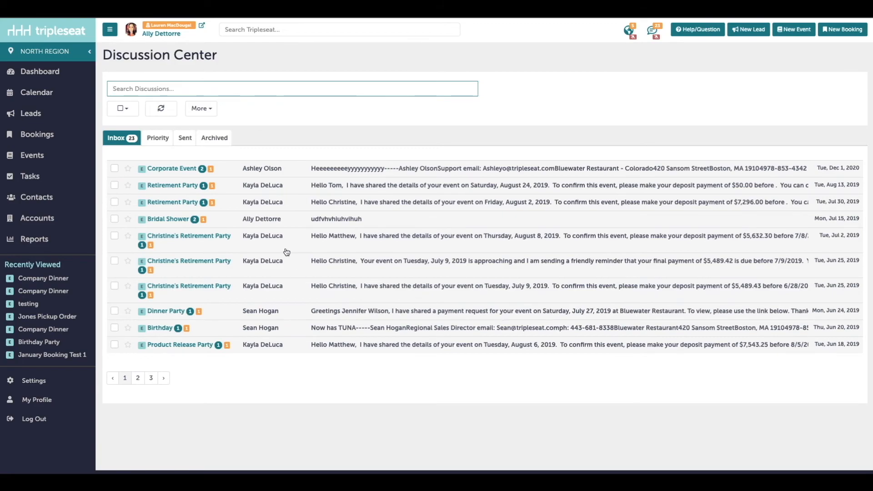
# Step: Read Christine's Retirement Party discussion, peek at its Actions menu, and return to the list
pyautogui.click(188, 236)
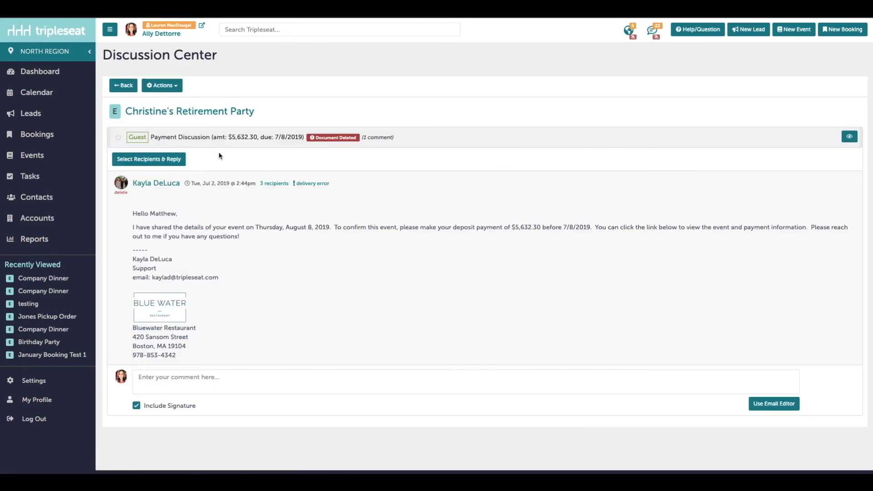
pyautogui.click(161, 85)
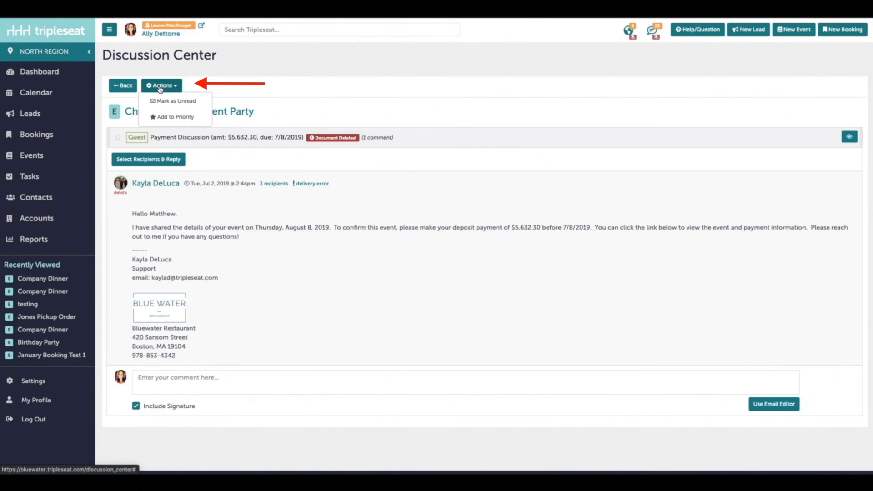
pyautogui.click(161, 85)
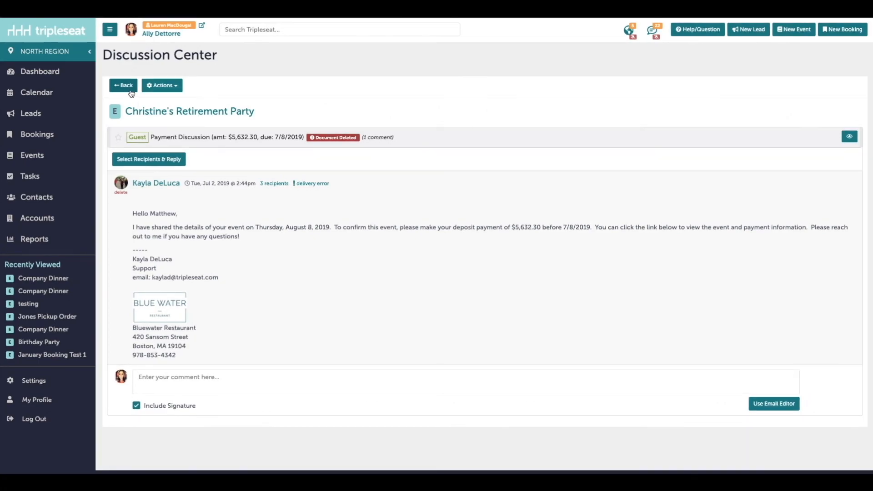
pyautogui.click(123, 85)
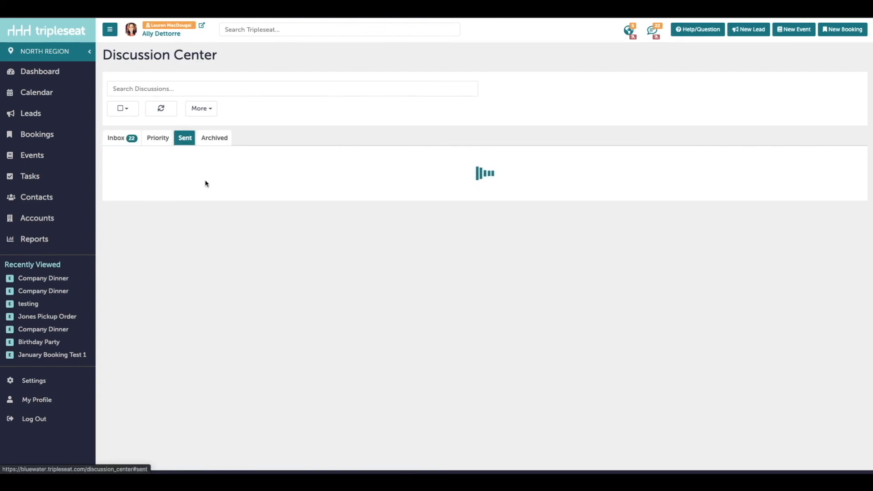